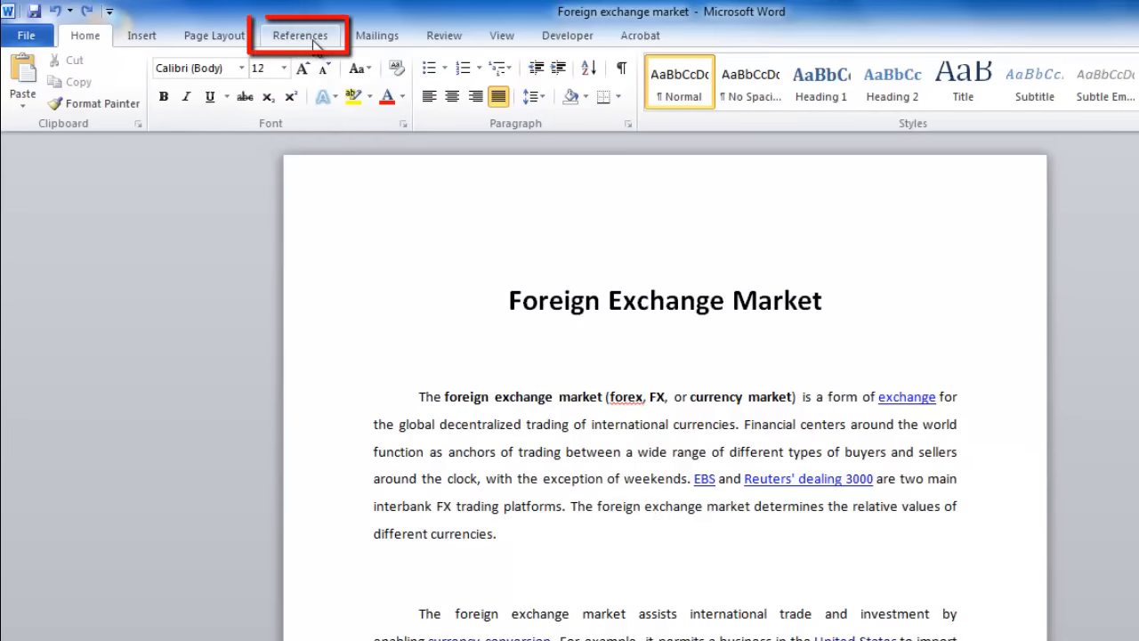
Show the References ribbon with footnote, endnote and citation tools.
{"action": "left_click", "coordinate": [299, 36]}
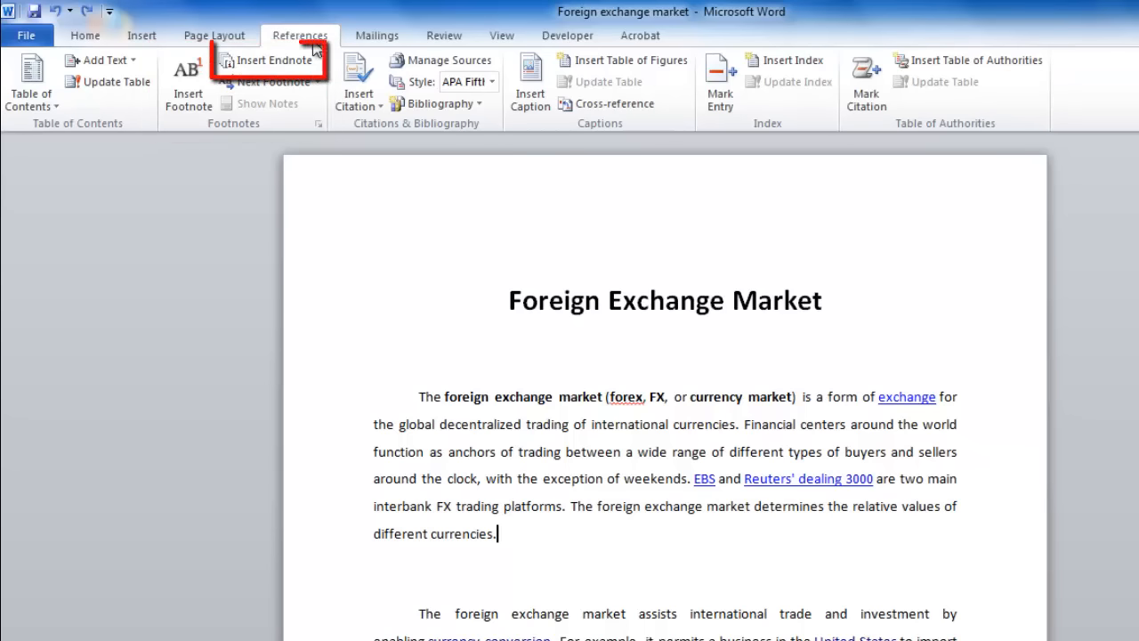
{"action": "left_click", "coordinate": [271, 61]}
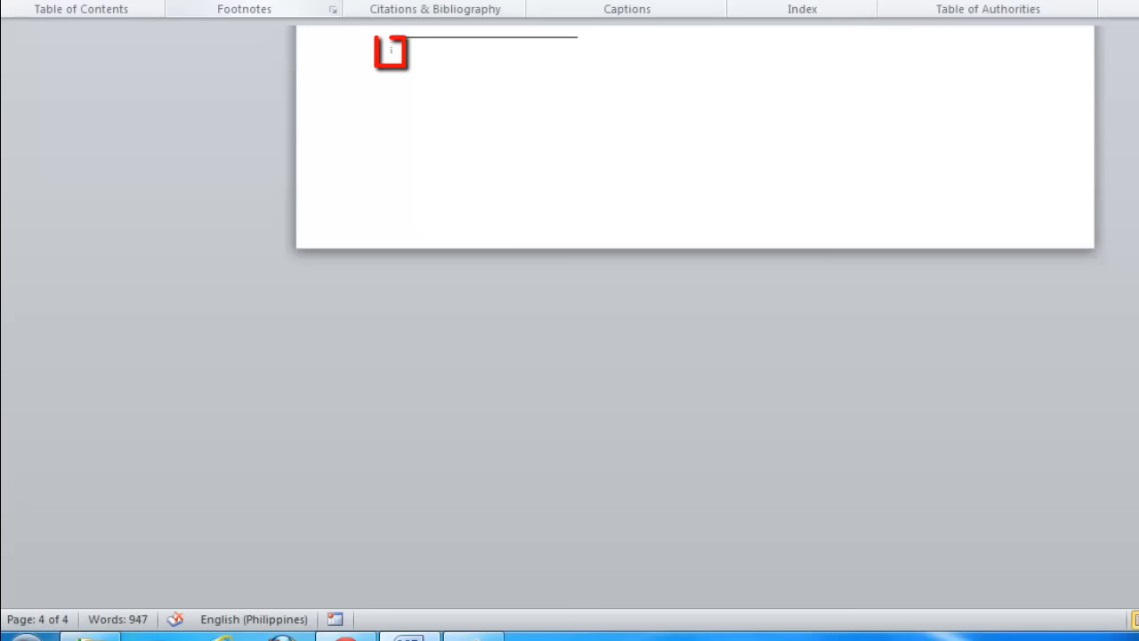
{"action": "type", "text": "www"}
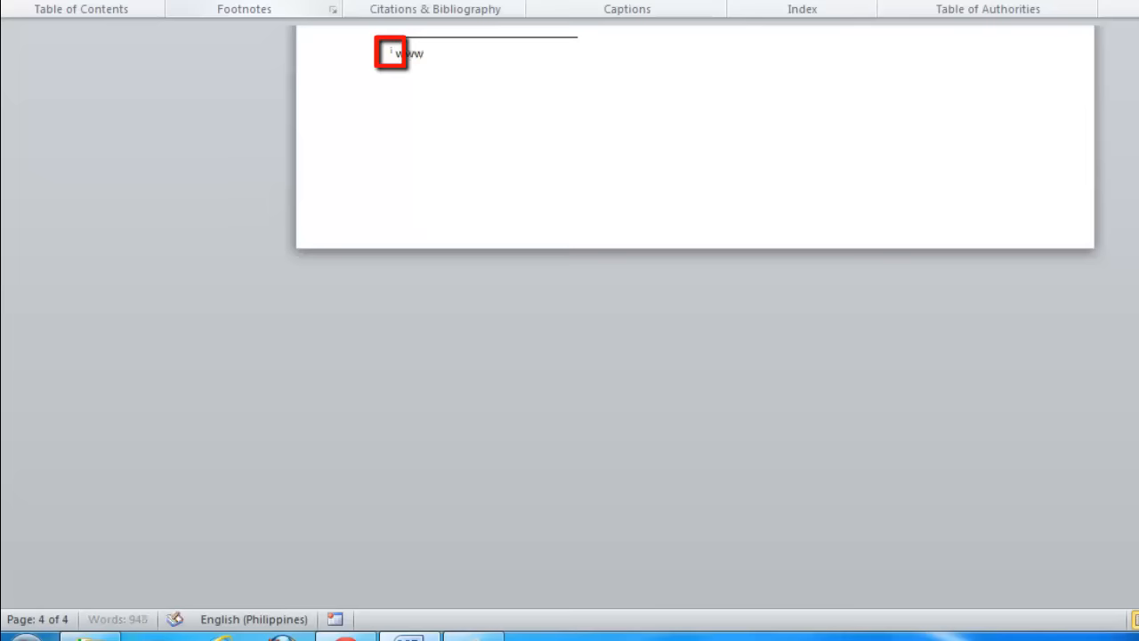
{"action": "type", "text": ".wikipedia.or"}
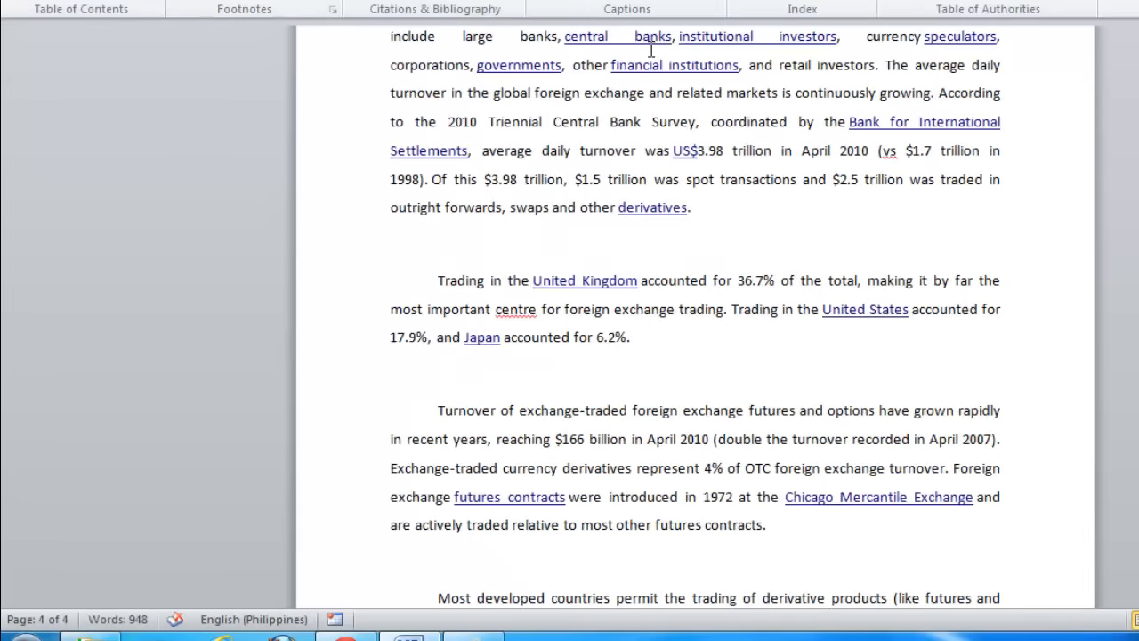
{"action": "scroll", "scroll_direction": "up", "scroll_amount": 3}
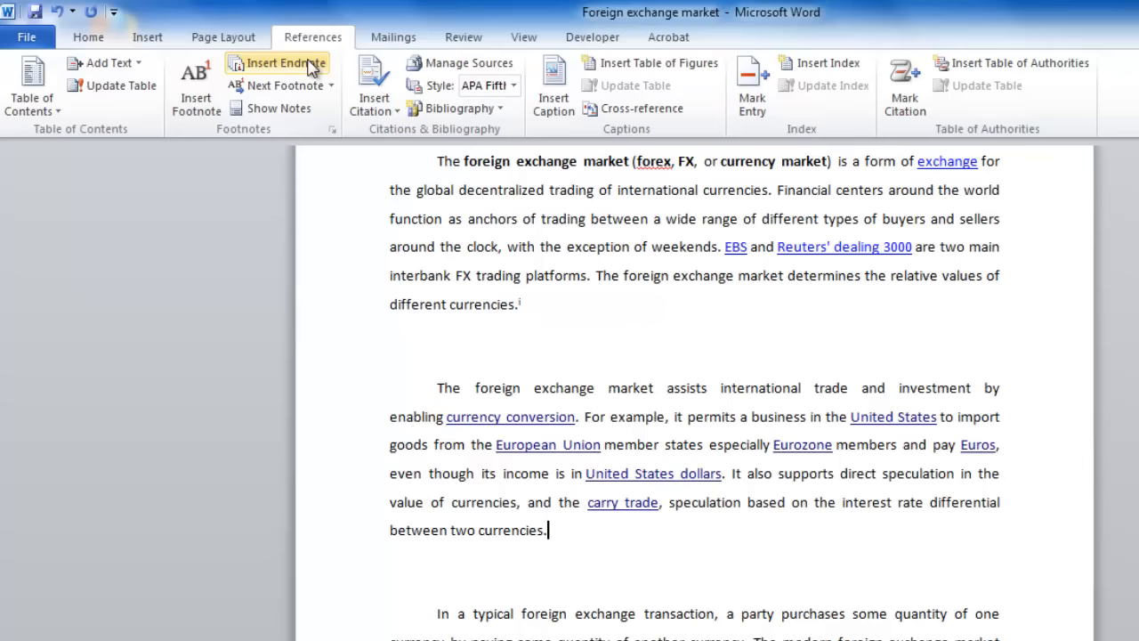
{"action": "left_click", "coordinate": [285, 62]}
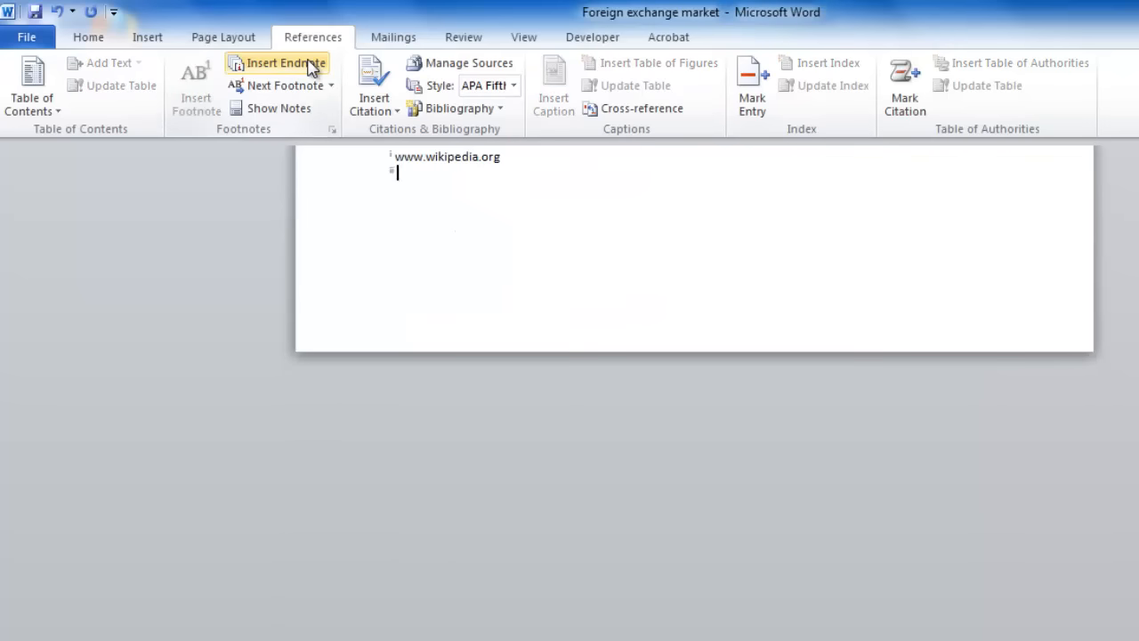
{"action": "type", "text": "http://en.wik"}
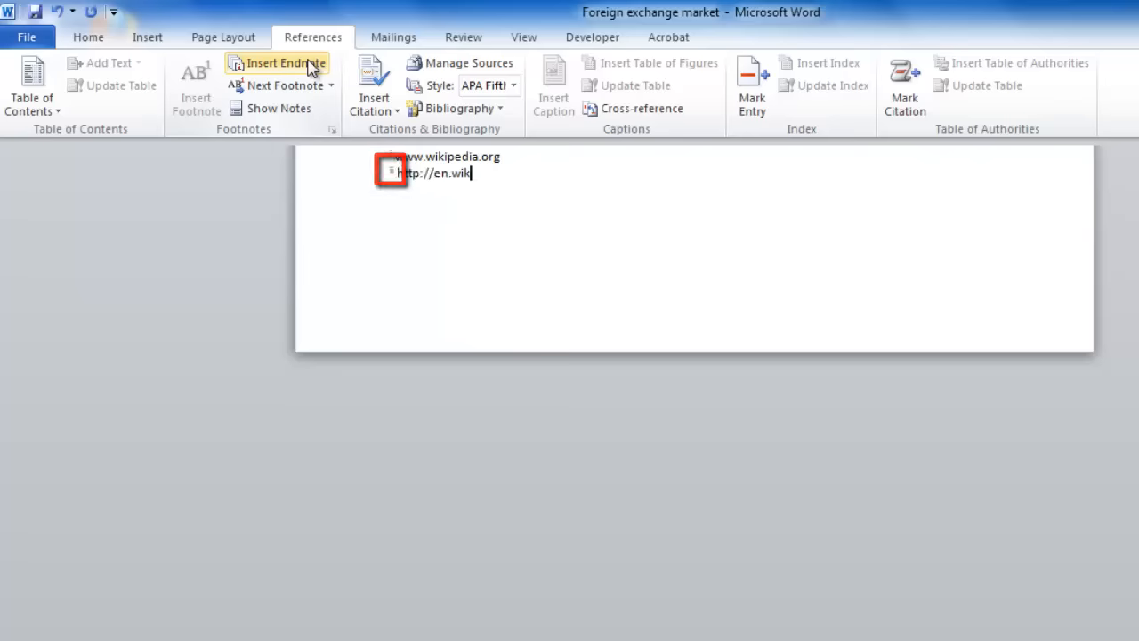